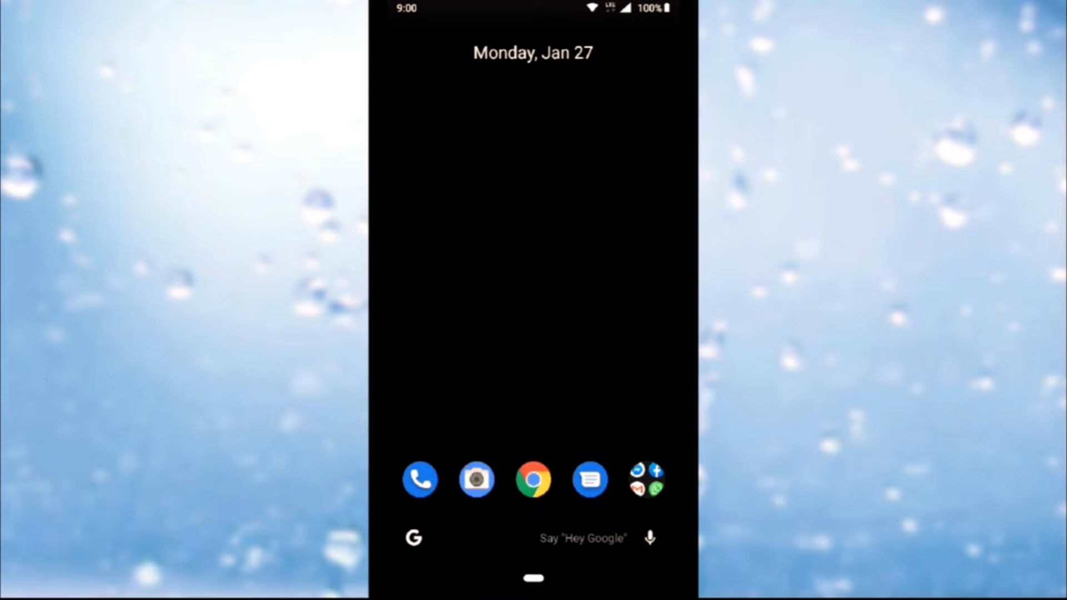
- Launch WhatsApp from the Social folder and go to its two-step verification settings
left_click(645, 479)
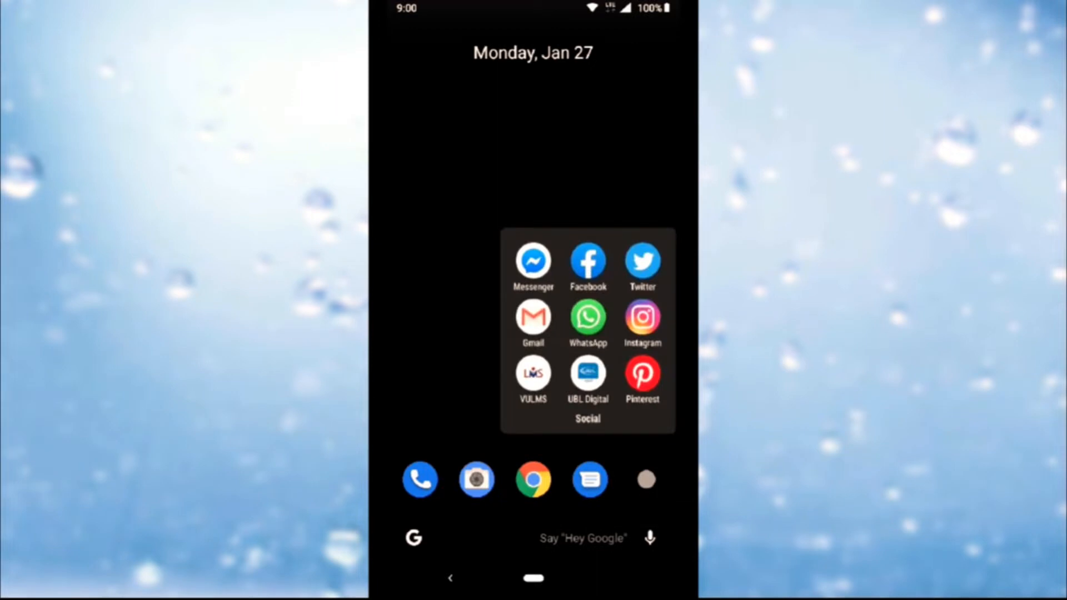
left_click(586, 320)
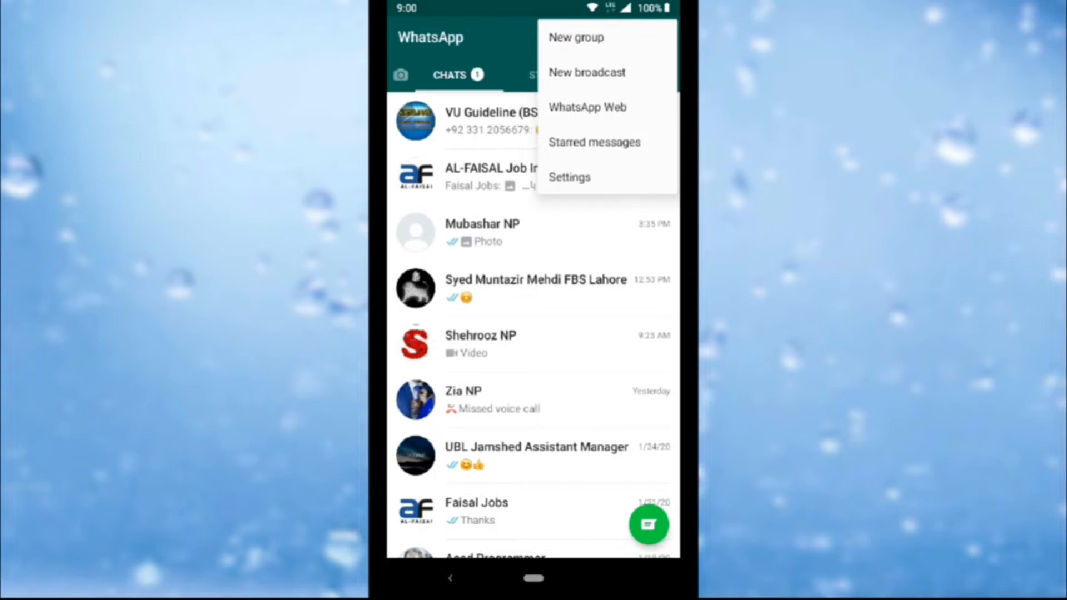
left_click(569, 176)
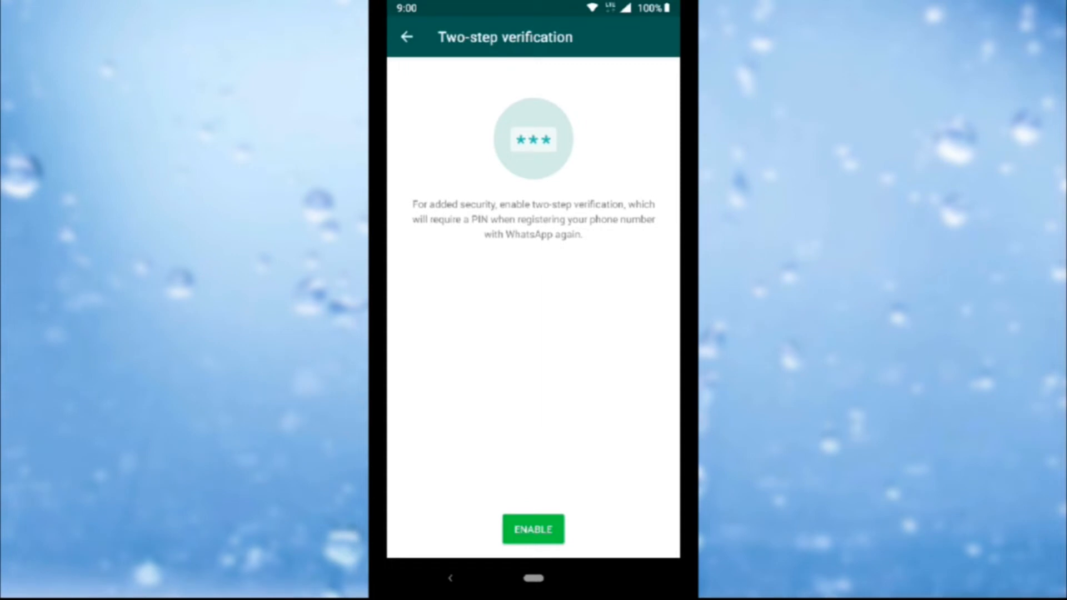
left_click(533, 529)
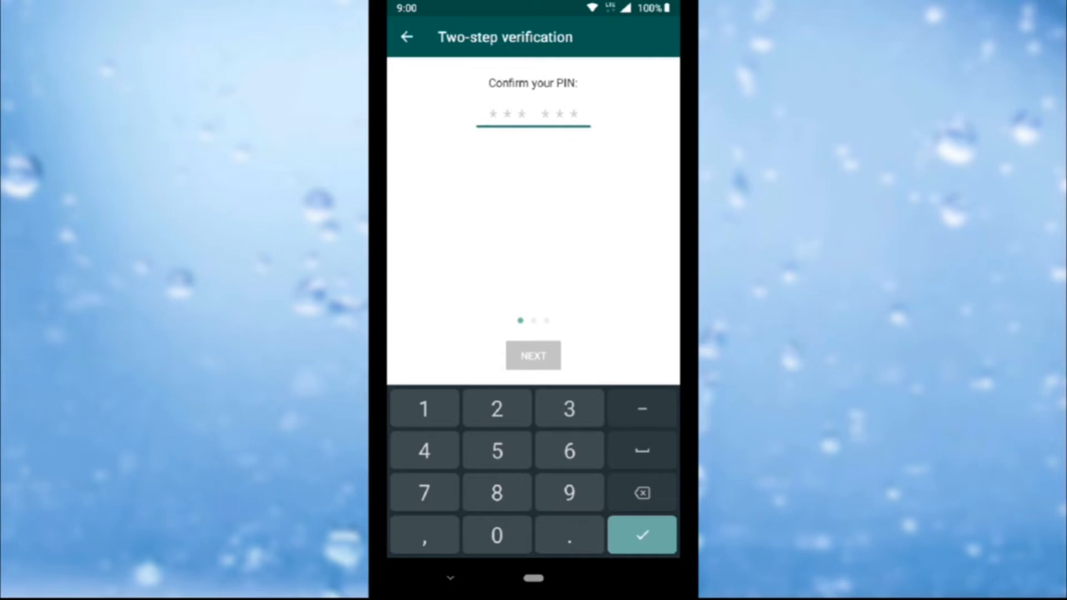
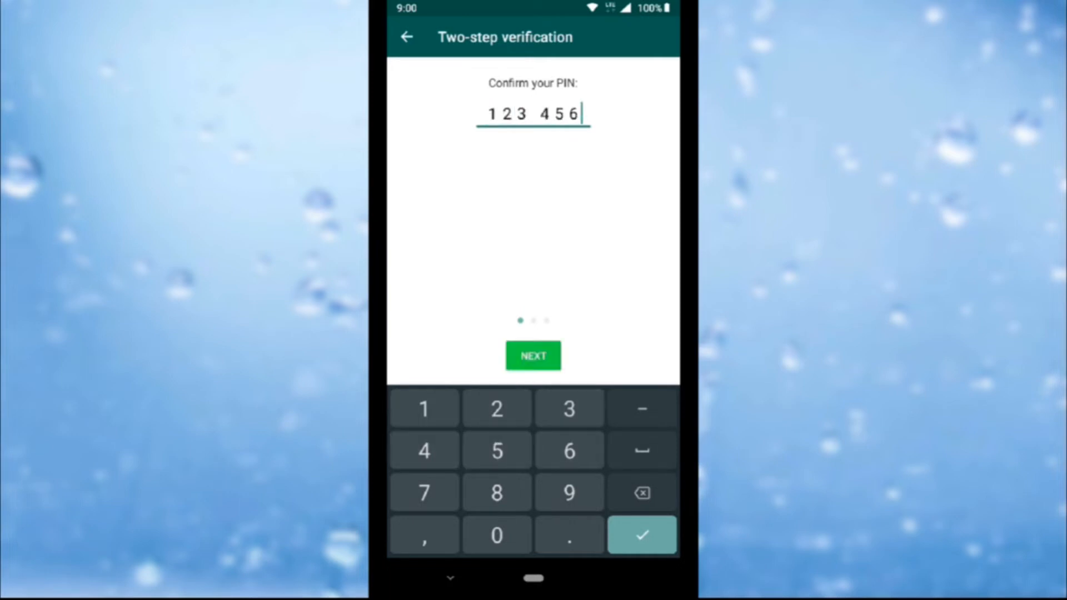
left_click(532, 355)
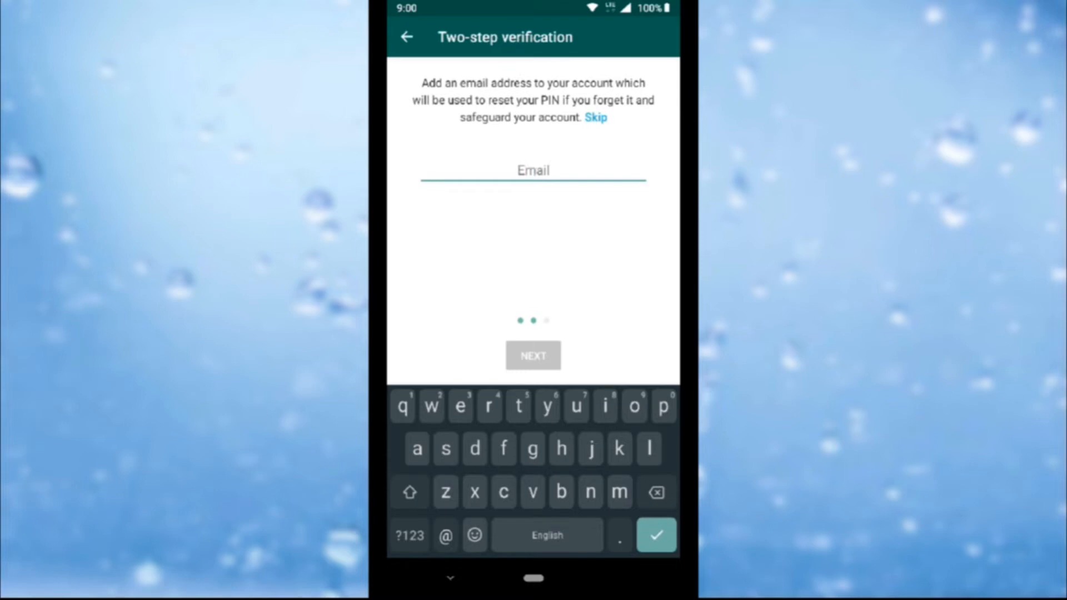
- Enter and confirm a recovery email address, then save it
left_click(533, 169)
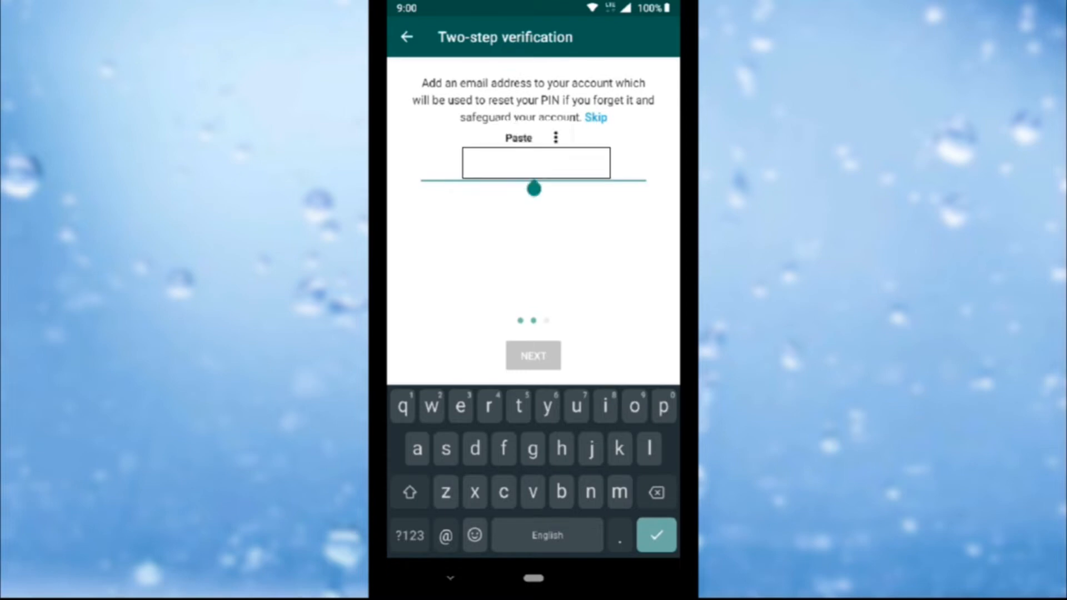
left_click(533, 354)
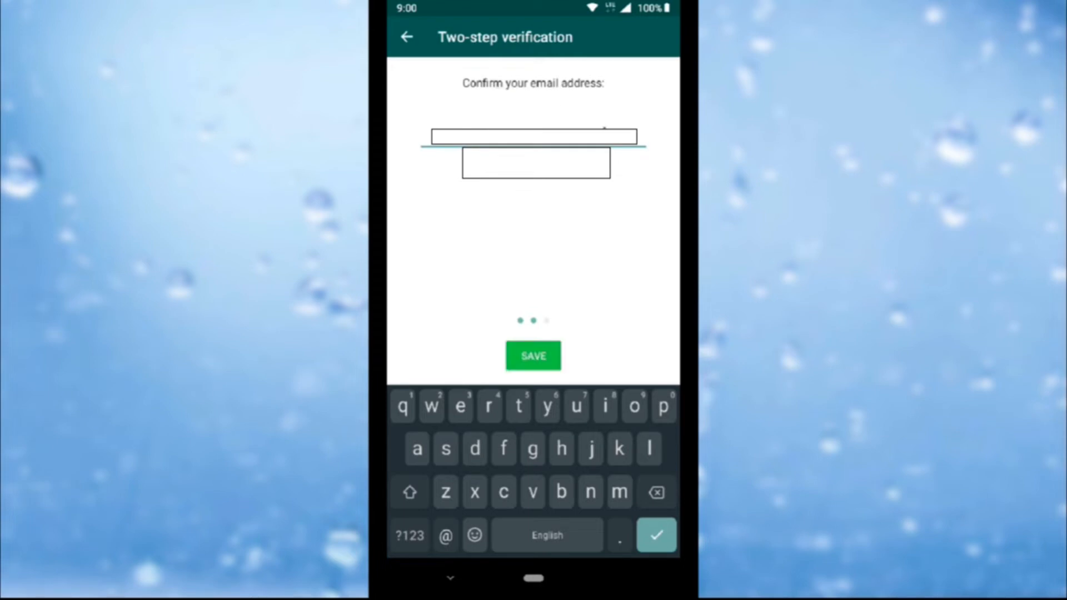
left_click(533, 356)
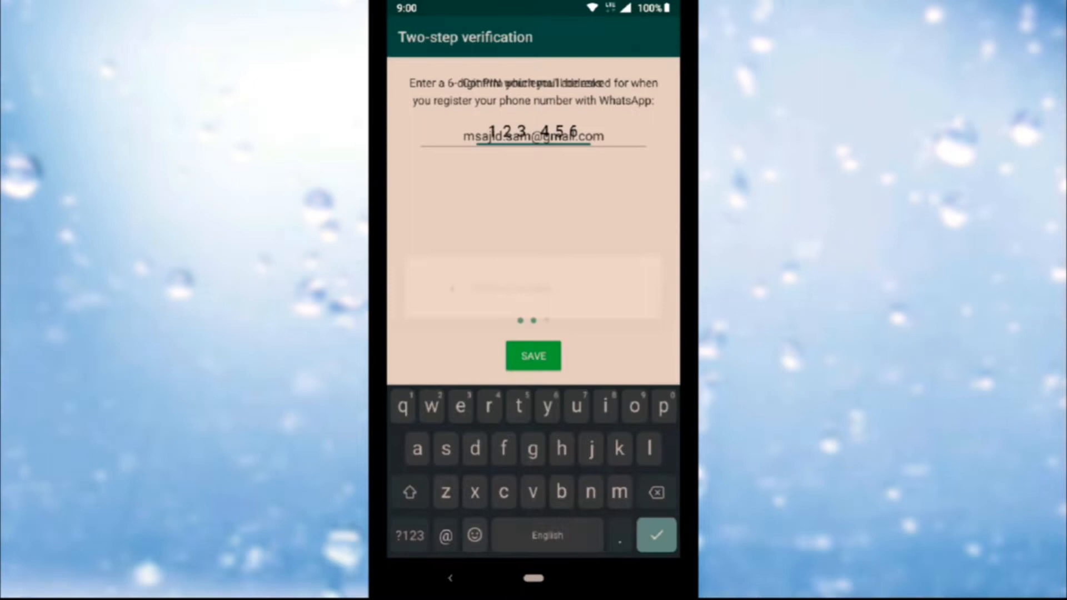
left_click(533, 355)
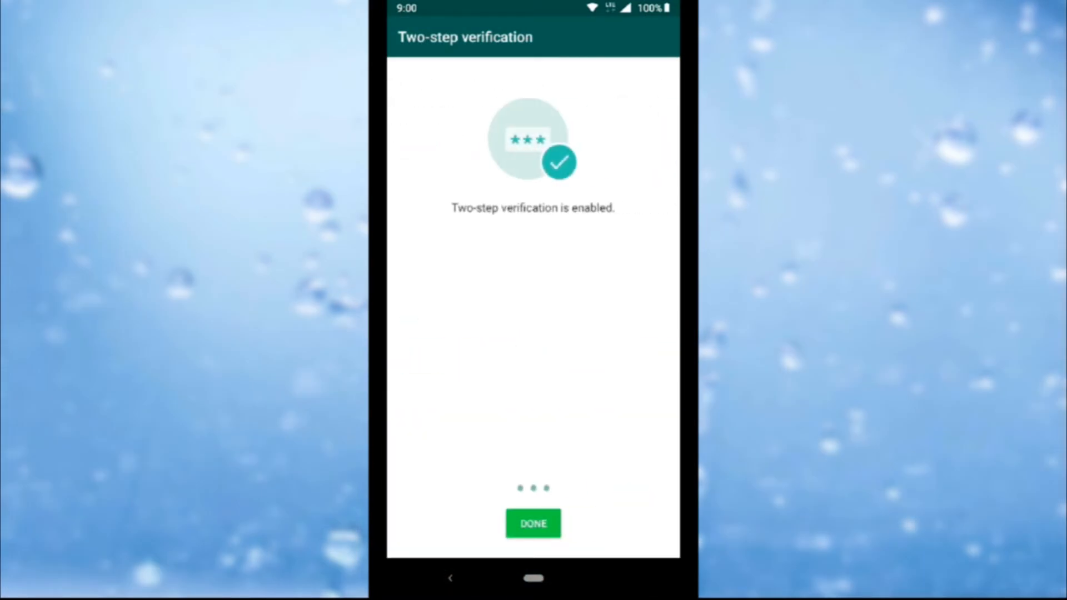
- Finish two-step verification setup and return to the home screen
left_click(532, 523)
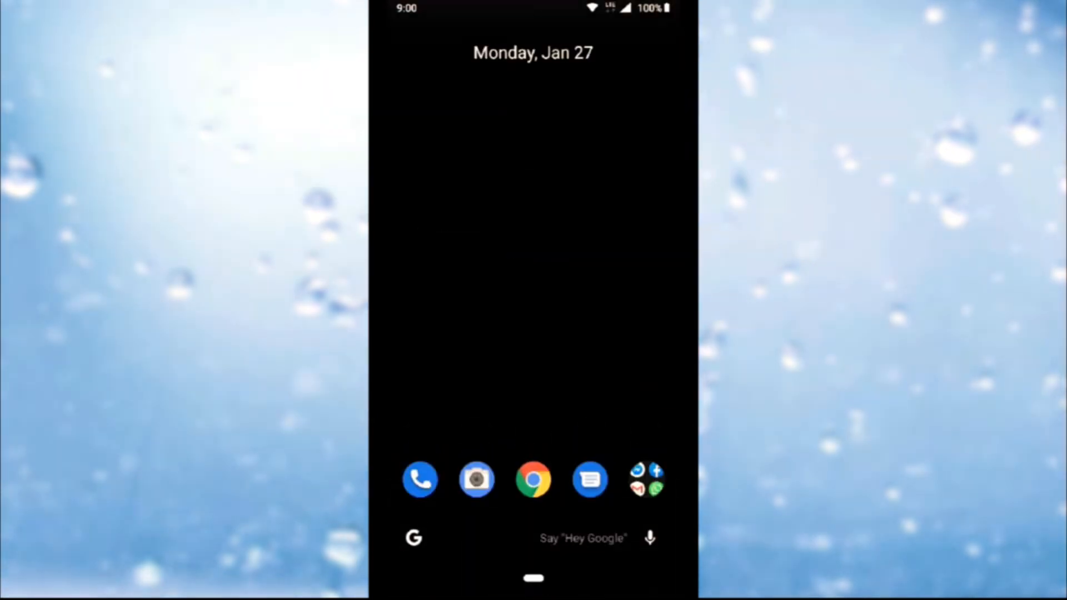
left_click(637, 489)
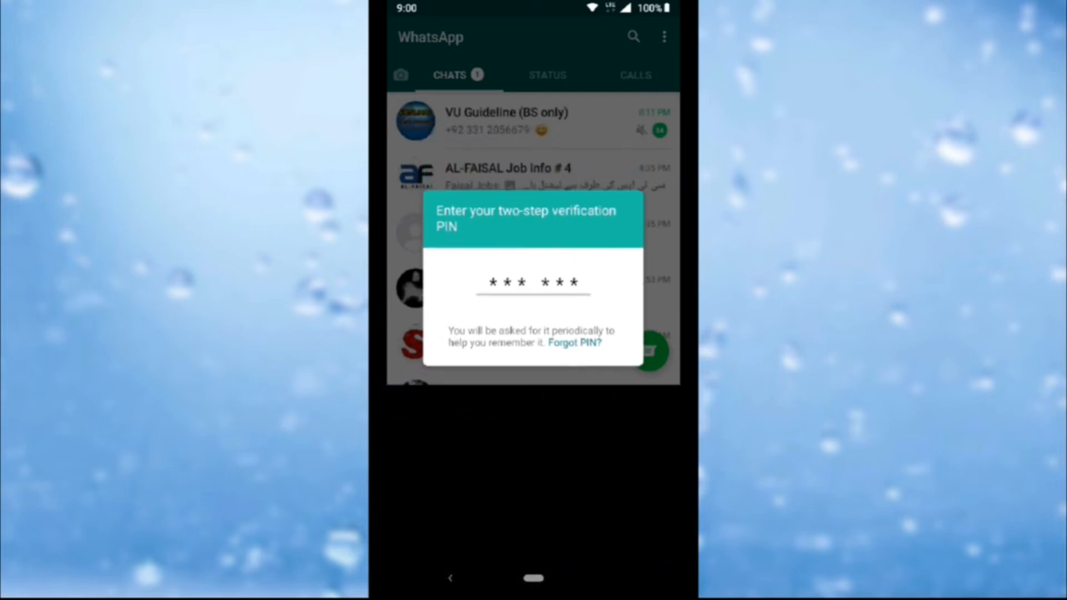
left_click(533, 579)
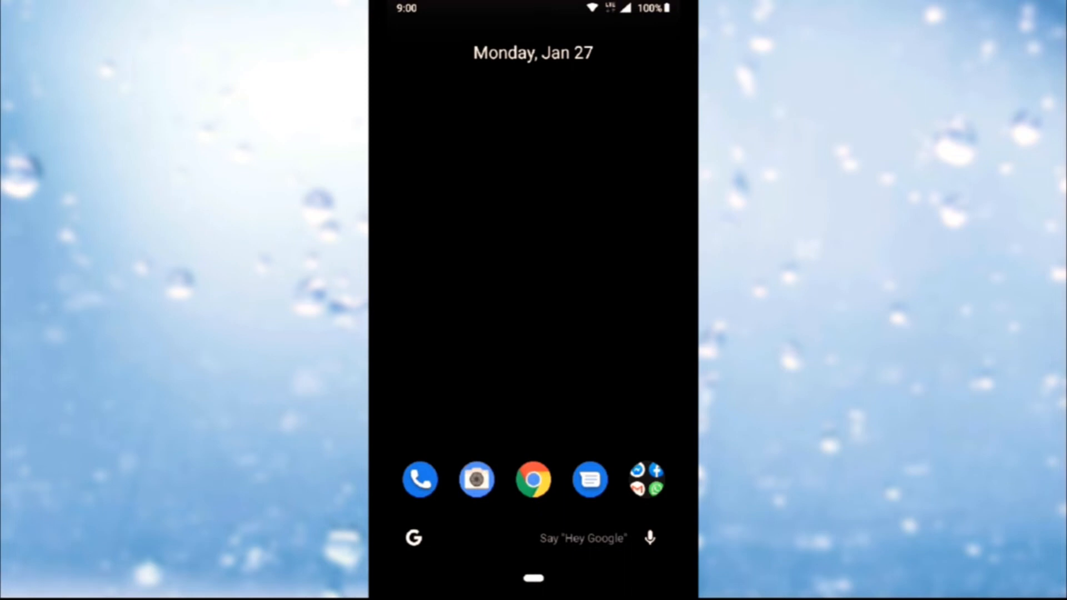
- Relaunch WhatsApp from the Social folder and open the account's Privacy settings
left_click(645, 478)
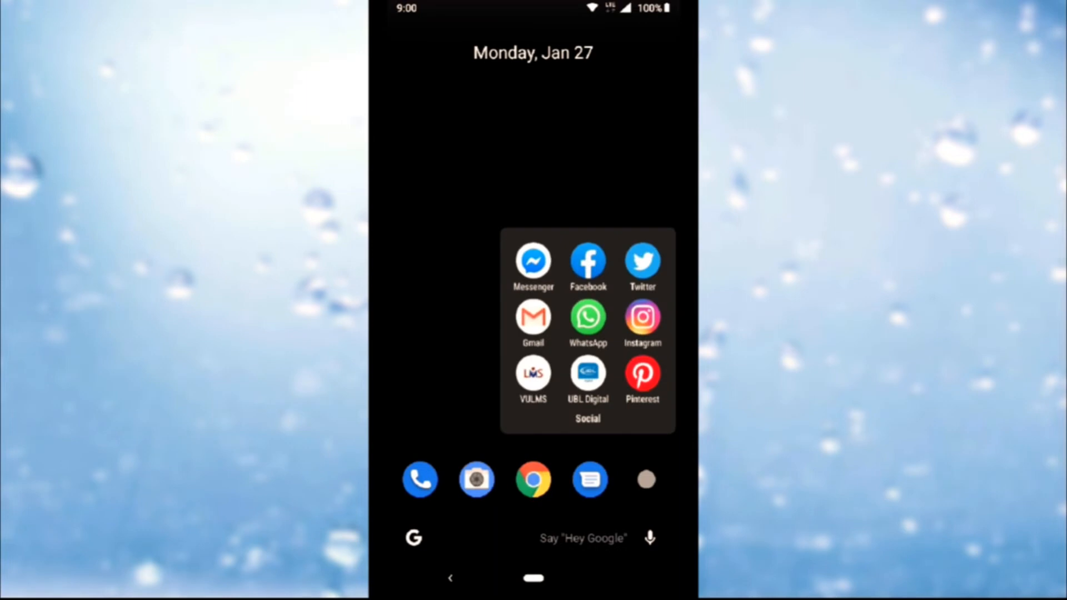
left_click(587, 318)
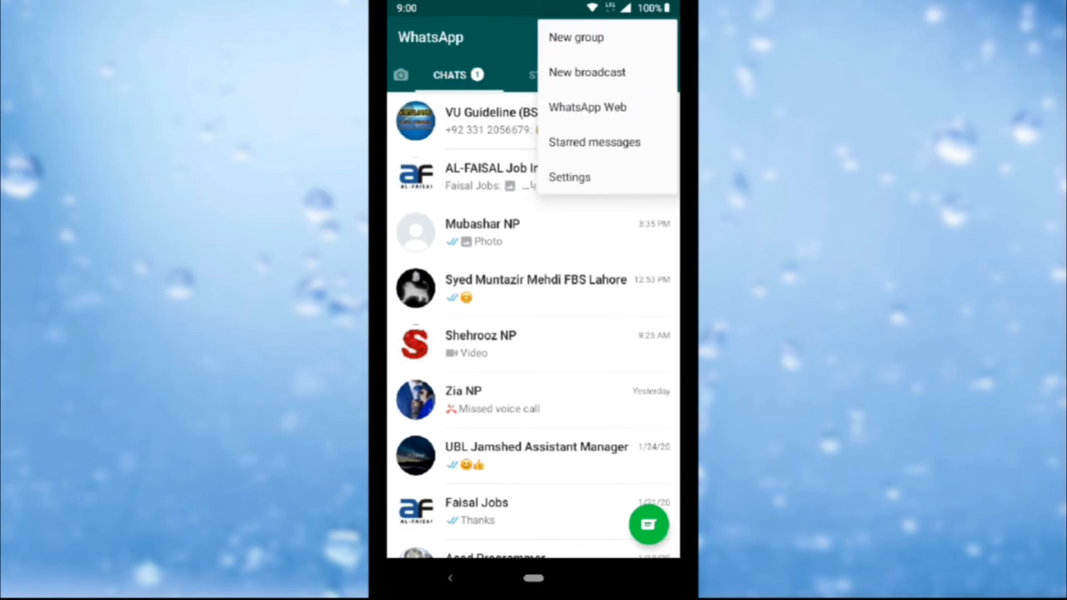
left_click(570, 177)
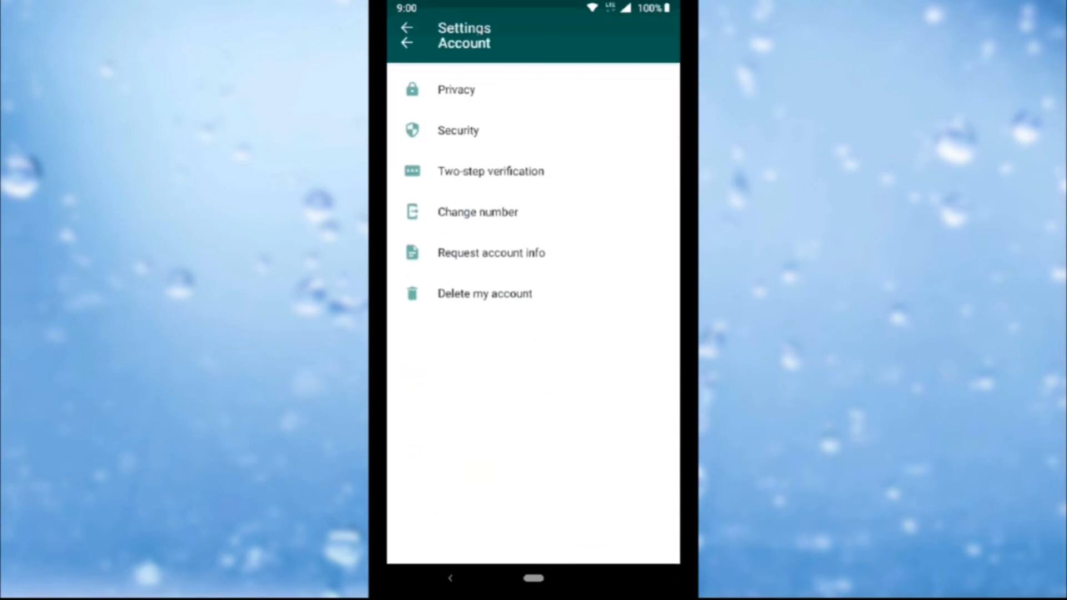
left_click(455, 89)
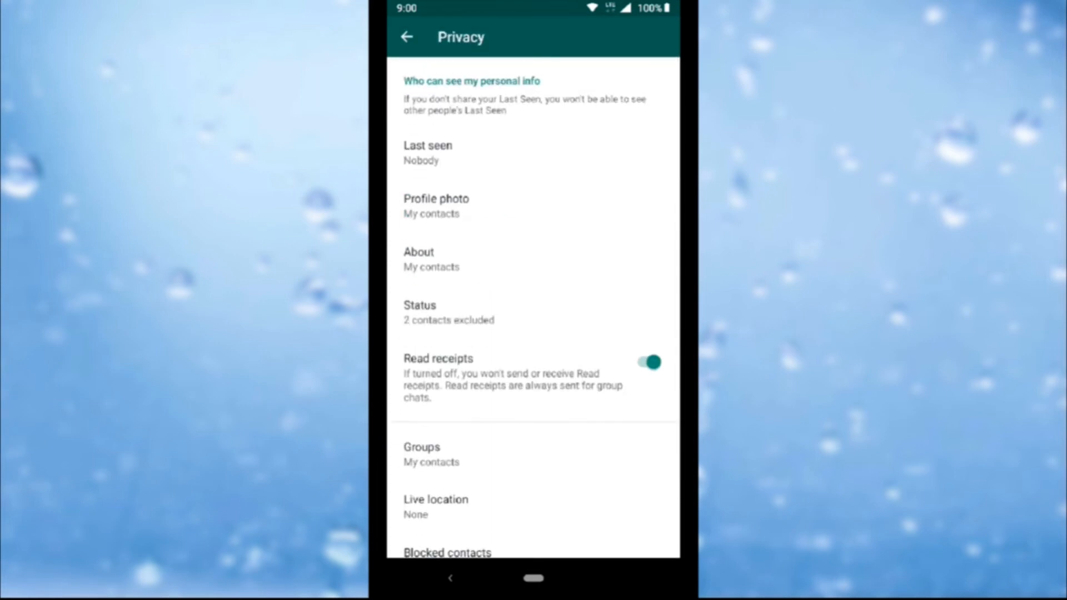
- Scroll the Privacy list down to Fingerprint lock and open it
scroll("down", 3)
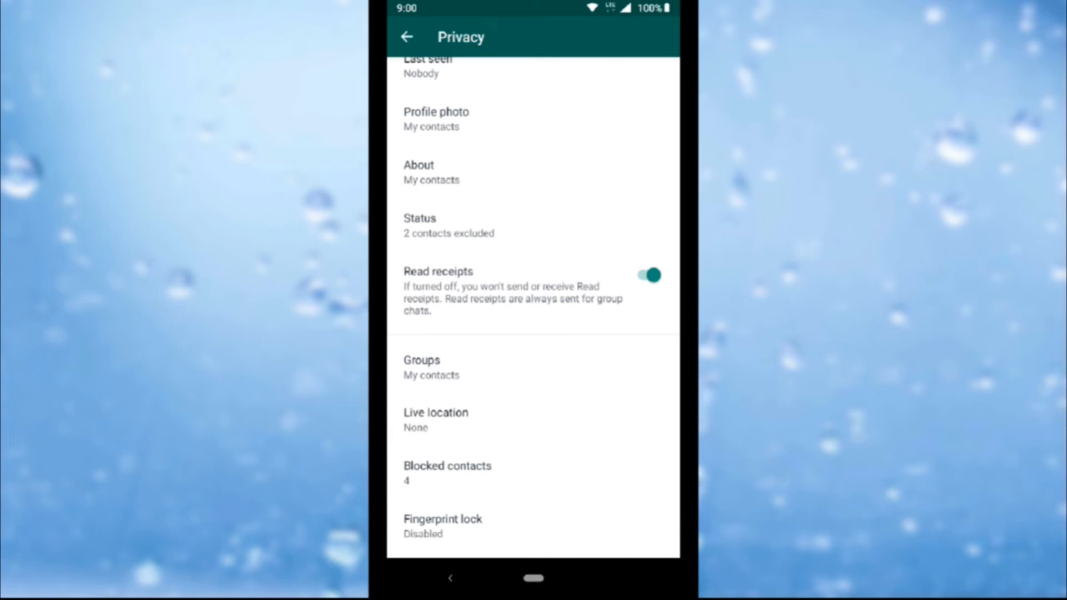
left_click(442, 525)
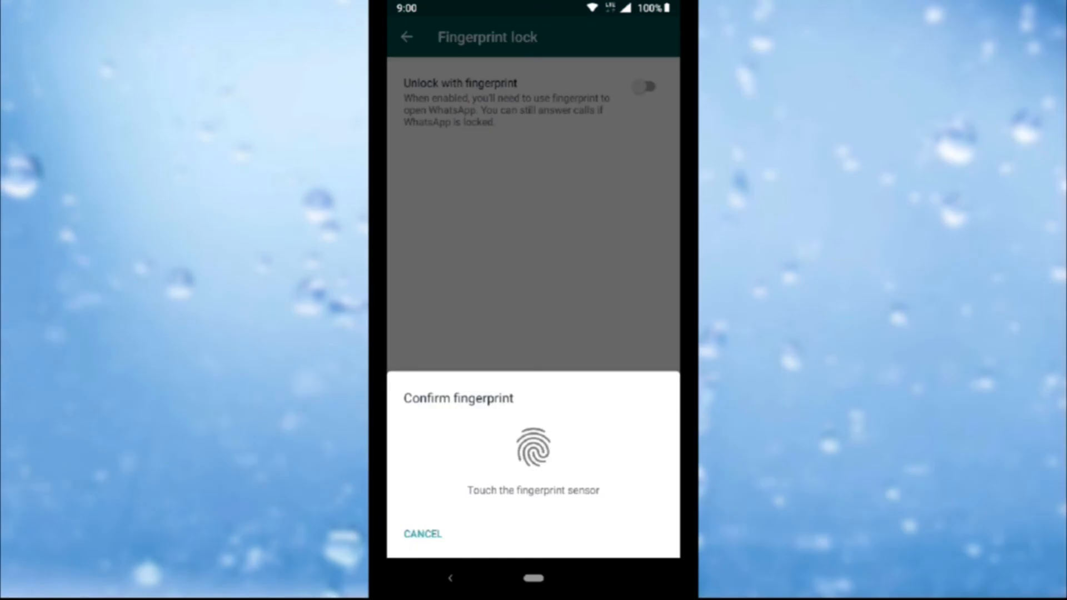
- Turn on fingerprint unlock with automatic lock set to Immediately, then go home
left_click(532, 447)
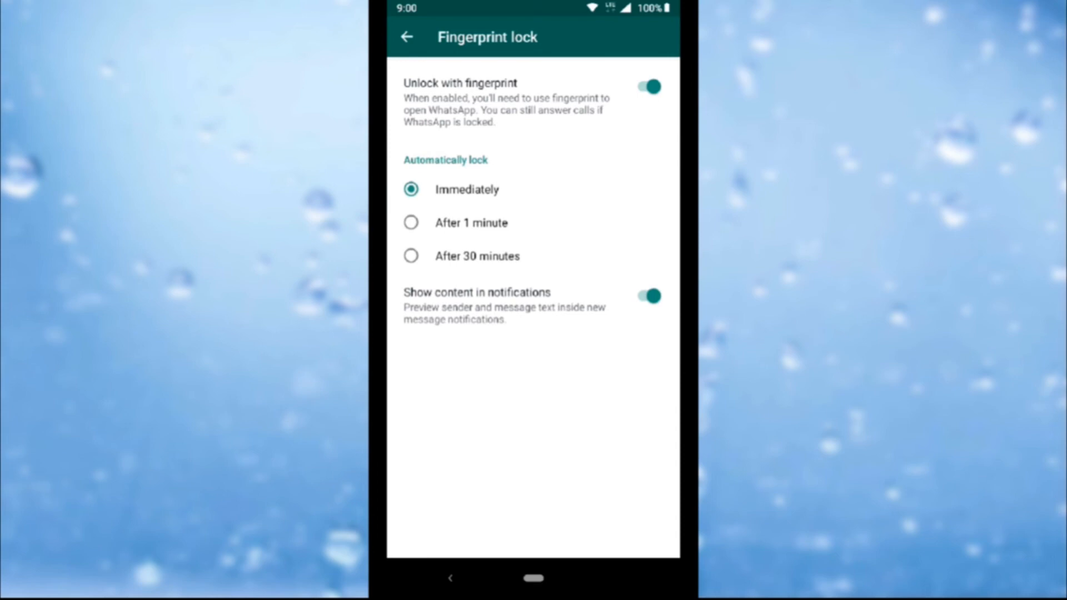
left_click(411, 255)
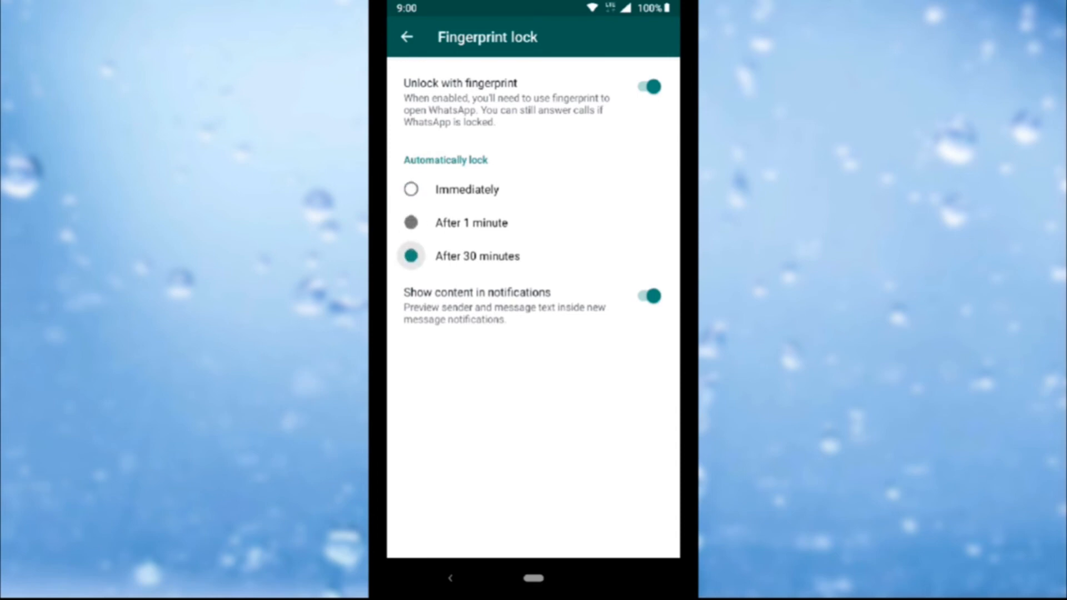
left_click(411, 188)
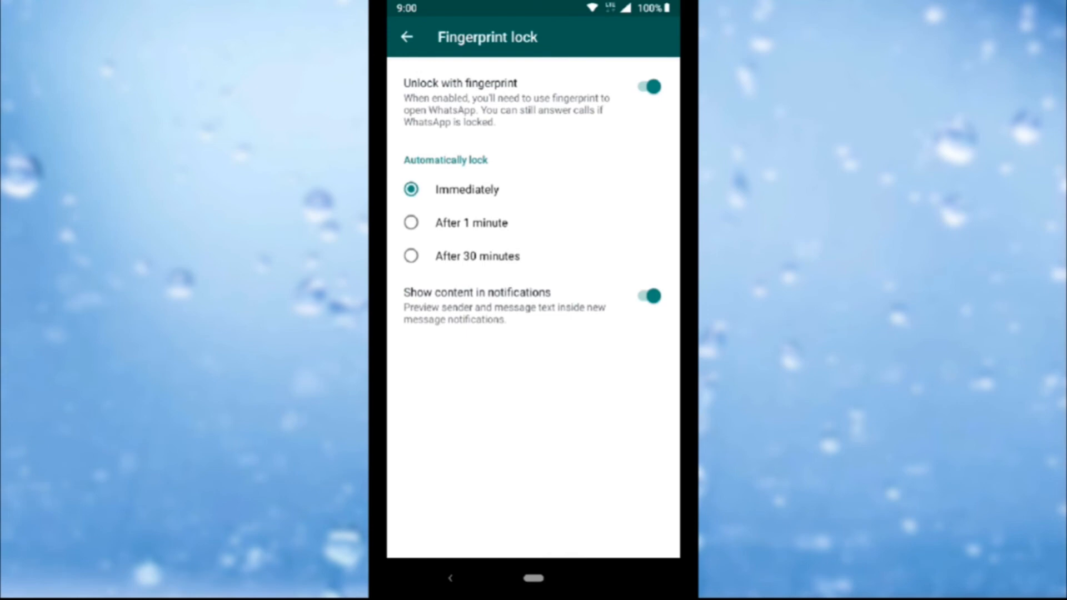
left_click(533, 578)
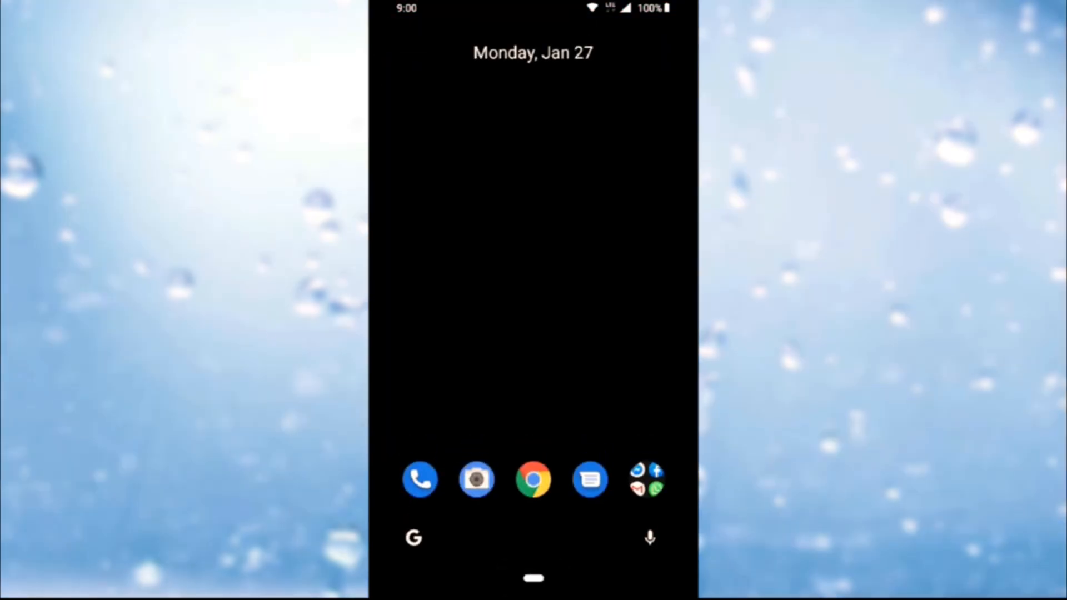